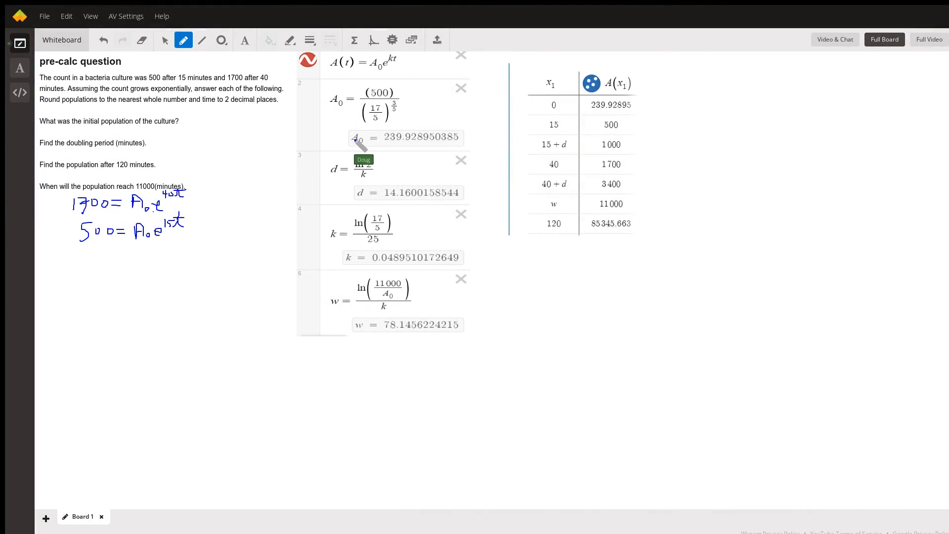
{"action": "mouse_move", "coordinate": [475, 236]}
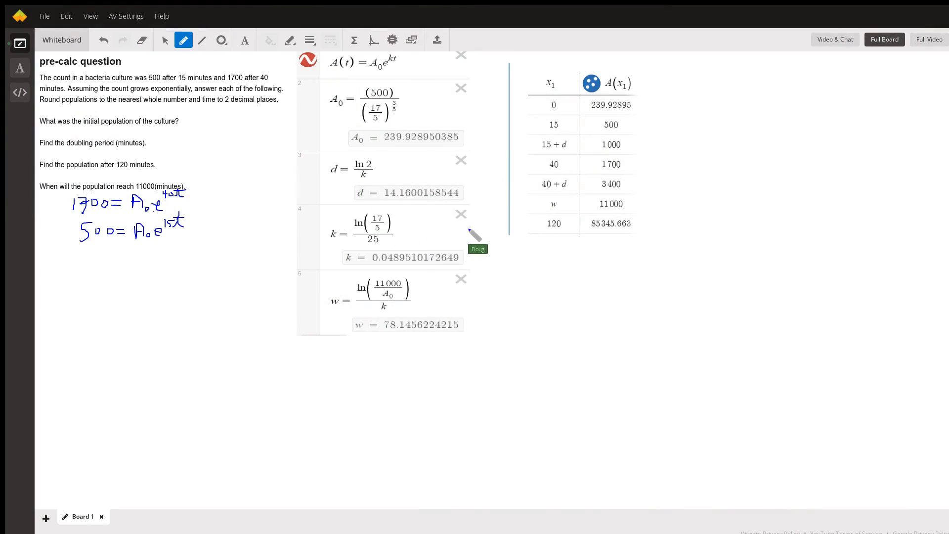
{"action": "mouse_move", "coordinate": [318, 135]}
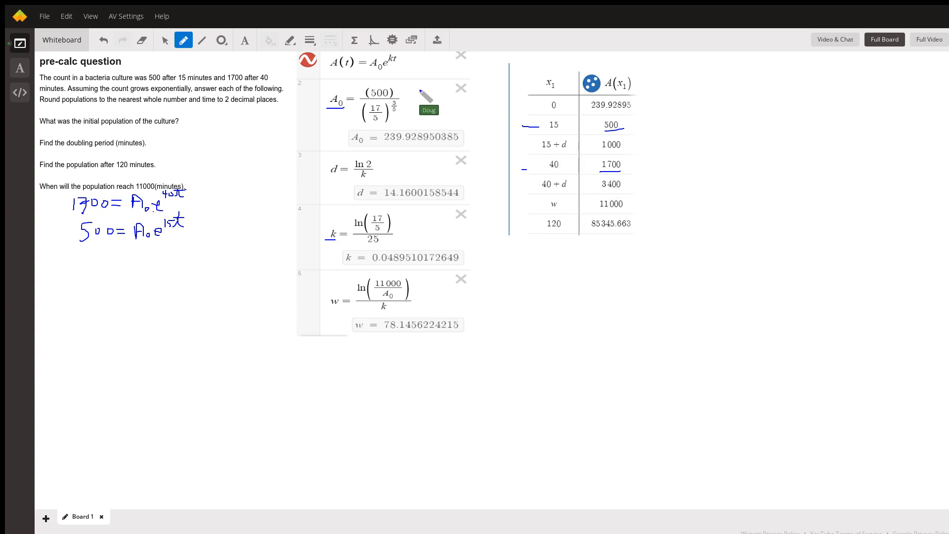
{"action": "mouse_move", "coordinate": [274, 209]}
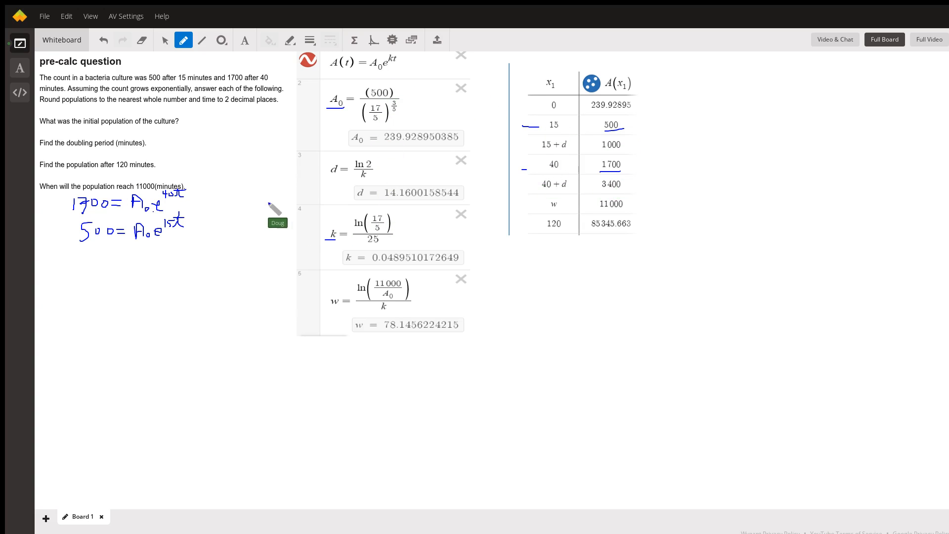
{"action": "mouse_move", "coordinate": [194, 88]}
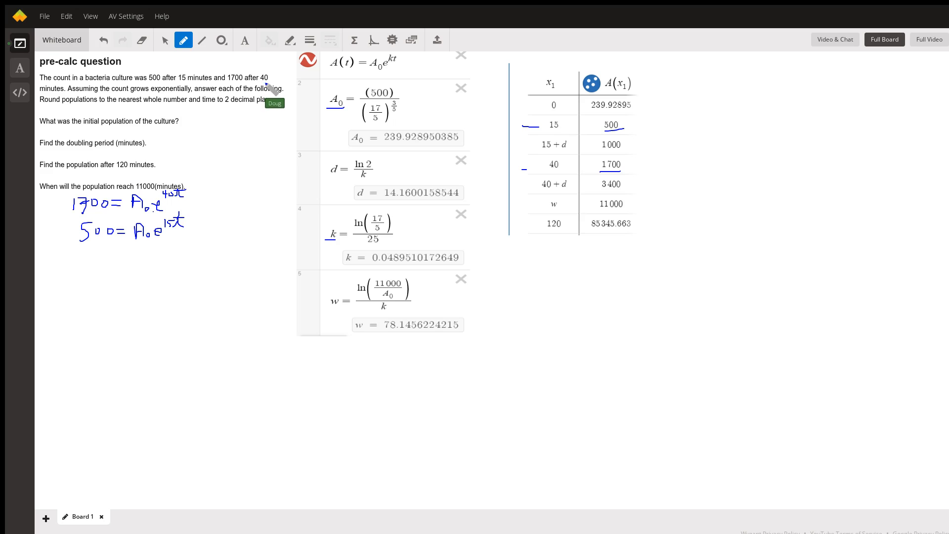
{"action": "mouse_move", "coordinate": [139, 222]}
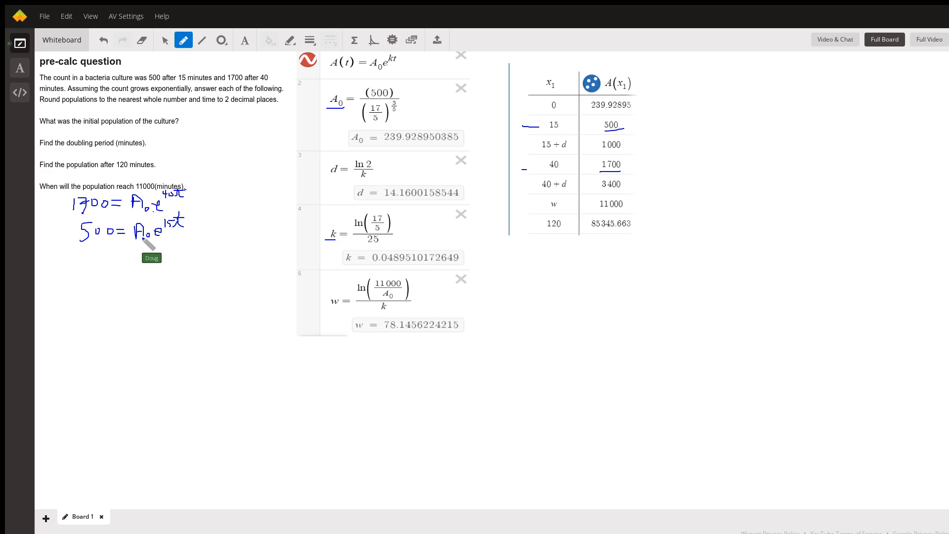
{"action": "mouse_move", "coordinate": [190, 237]}
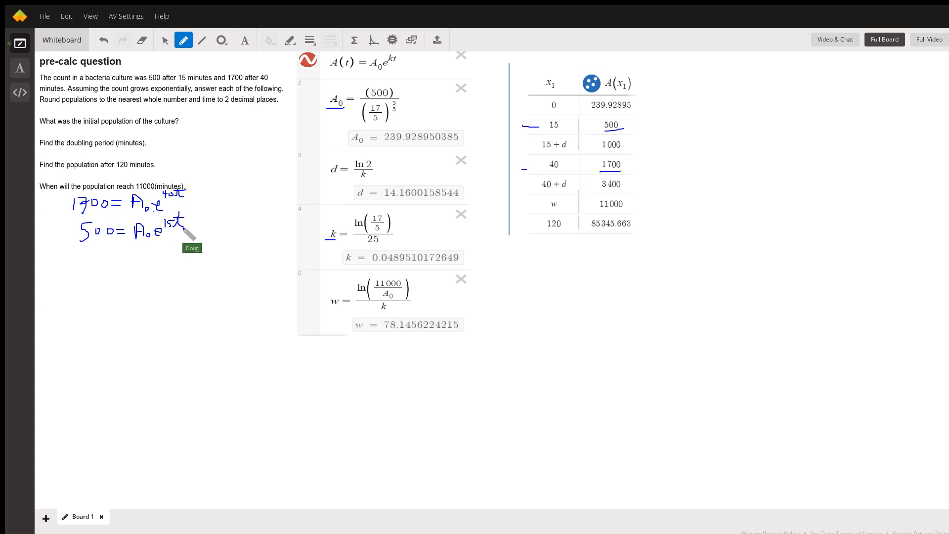
{"action": "mouse_move", "coordinate": [339, 85]}
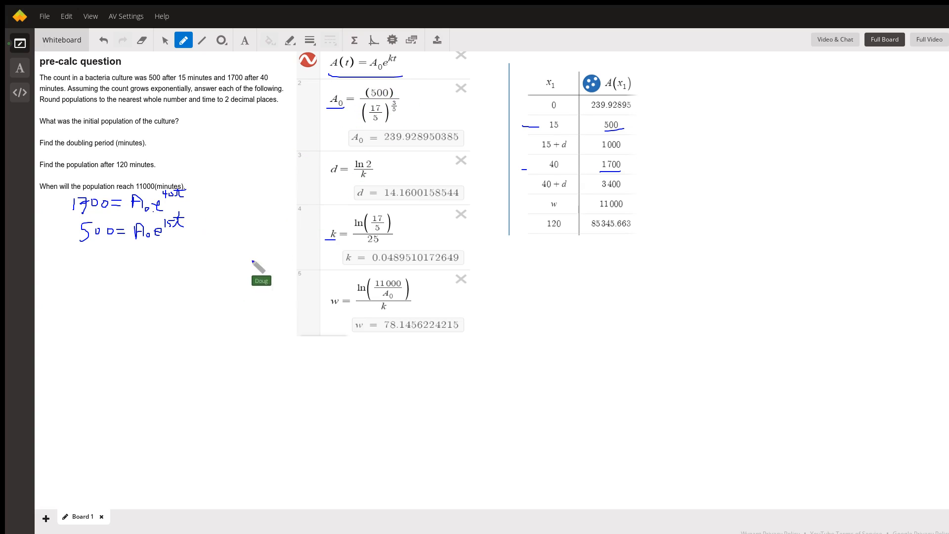
{"action": "mouse_move", "coordinate": [136, 236]}
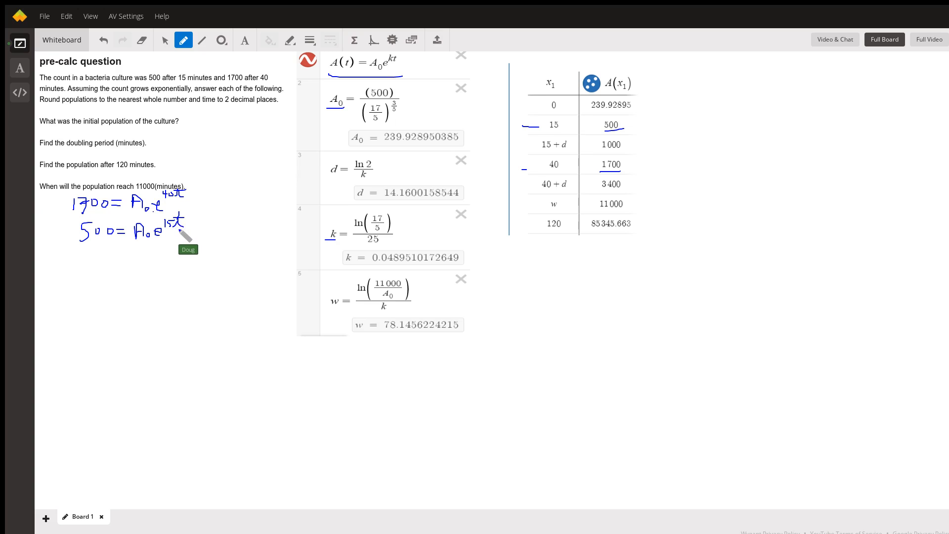
{"action": "mouse_move", "coordinate": [126, 251]}
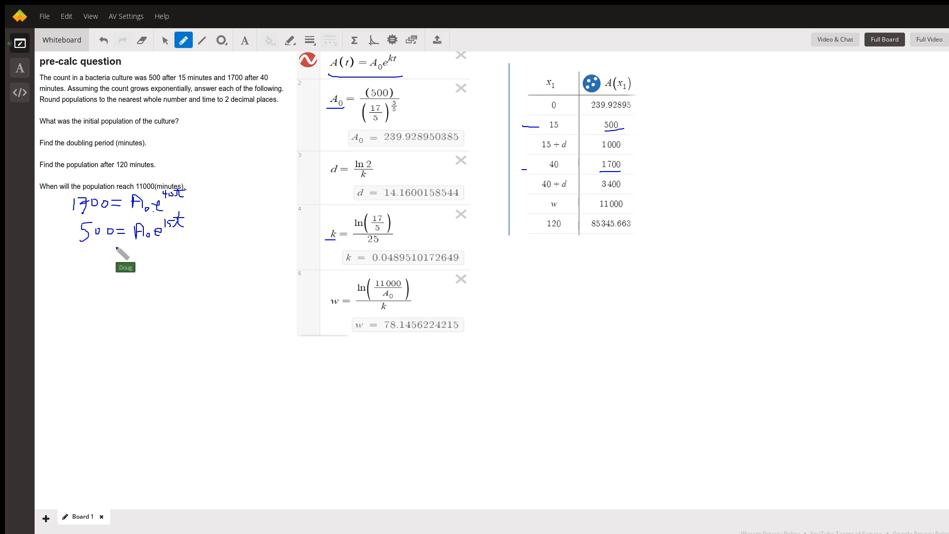
{"action": "mouse_move", "coordinate": [77, 225]}
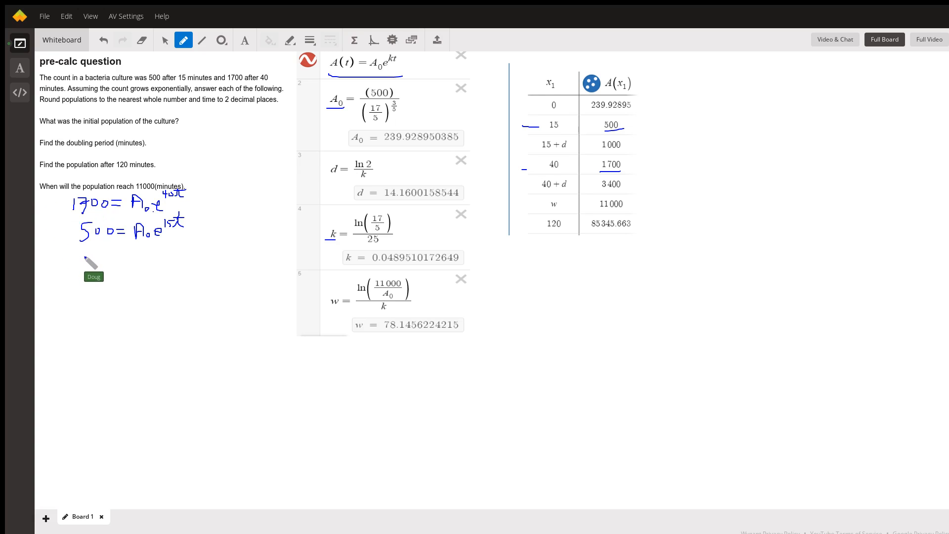
Write 17/5 below the equations and rewrite its right side as e^(40t − 15t)
{"action": "left_click_drag", "start_coordinate": [83, 256], "coordinate": [93, 251]}
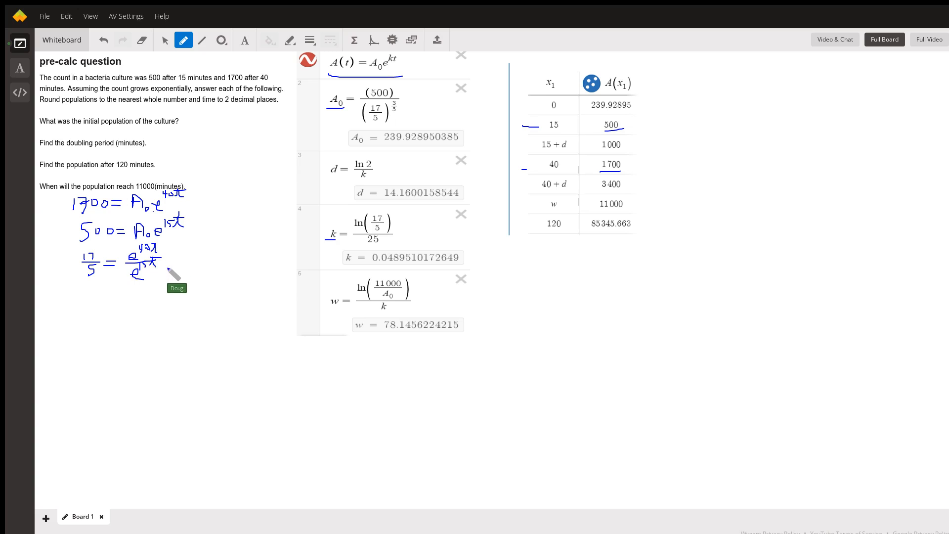
{"action": "mouse_move", "coordinate": [200, 61]}
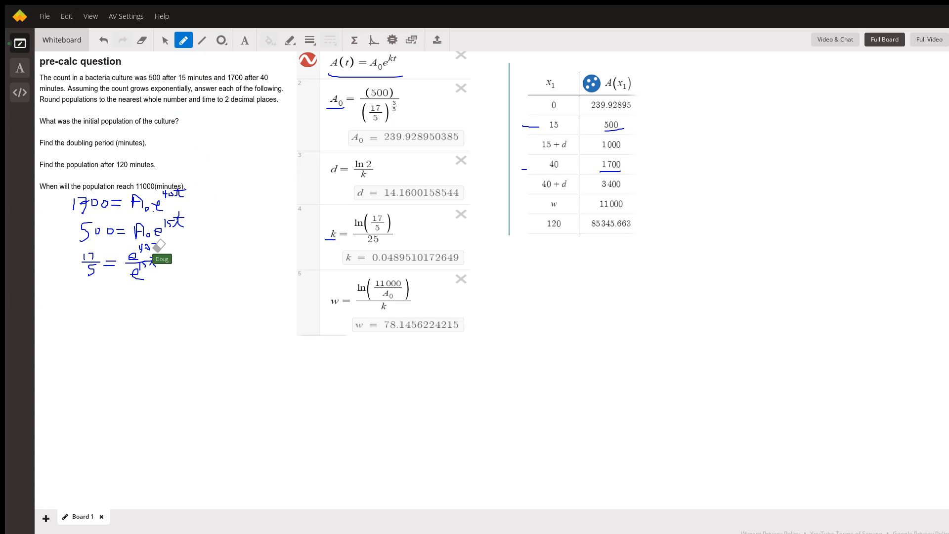
{"action": "left_click_drag", "start_coordinate": [157, 254], "coordinate": [140, 275]}
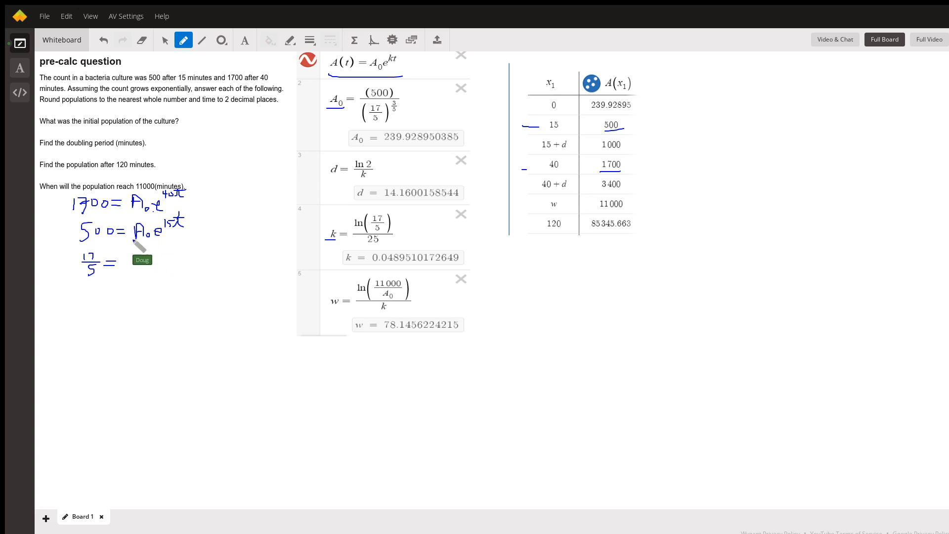
{"action": "left_click_drag", "start_coordinate": [121, 260], "coordinate": [136, 263]}
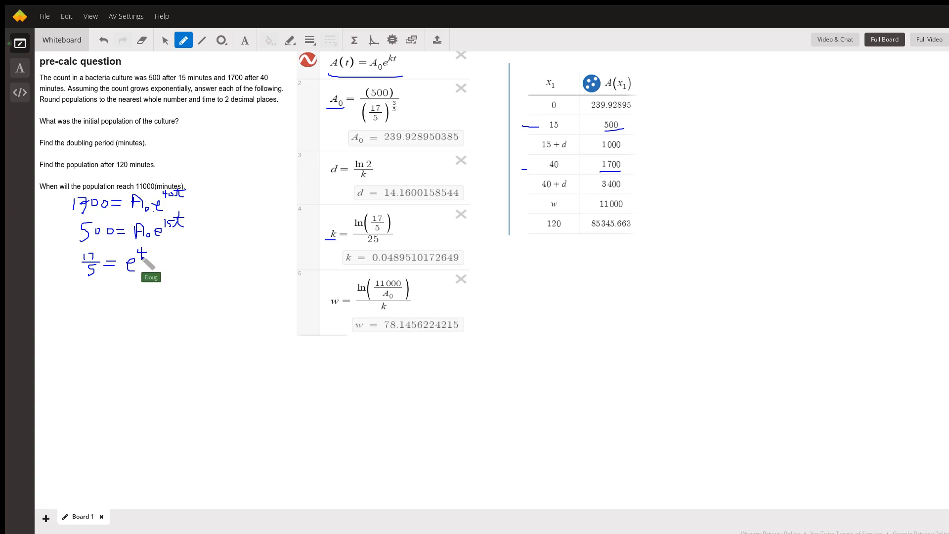
{"action": "left_click_drag", "start_coordinate": [134, 248], "coordinate": [152, 257]}
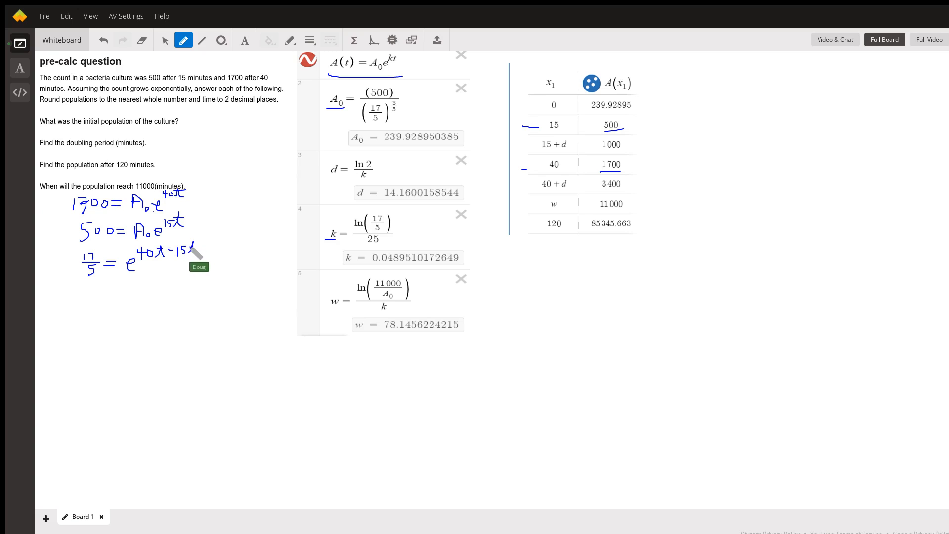
{"action": "mouse_move", "coordinate": [154, 248]}
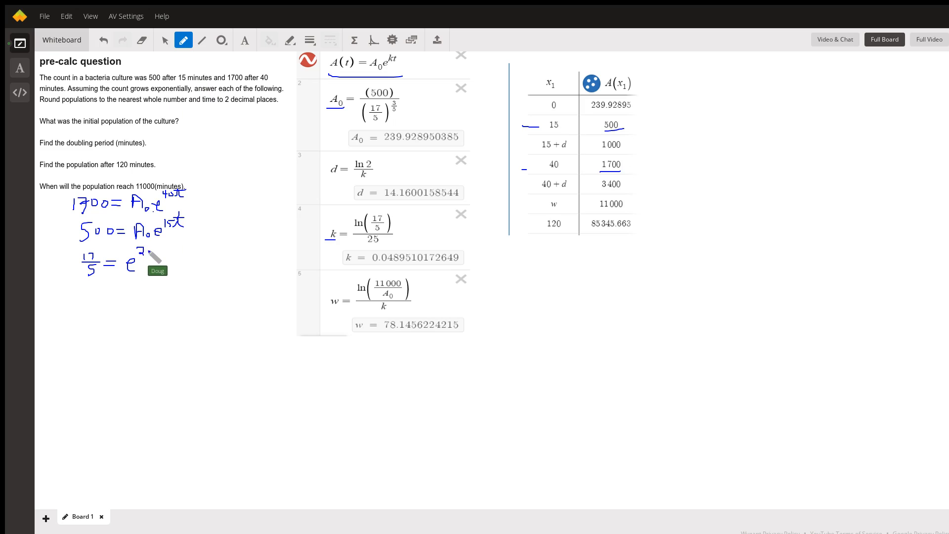
Simplify the exponent to 25K and write ln 17/5 = 25K underneath
{"action": "left_click_drag", "start_coordinate": [142, 248], "coordinate": [150, 251]}
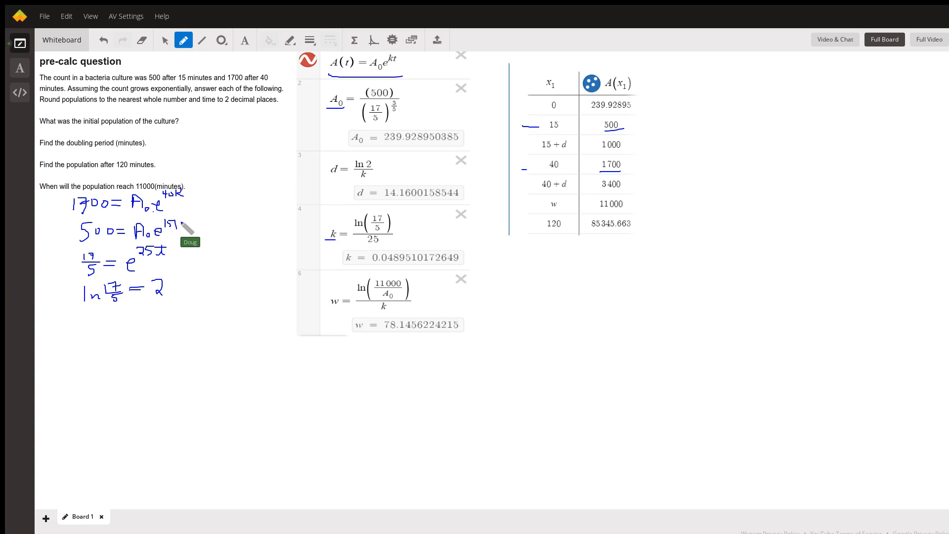
{"action": "mouse_move", "coordinate": [179, 179]}
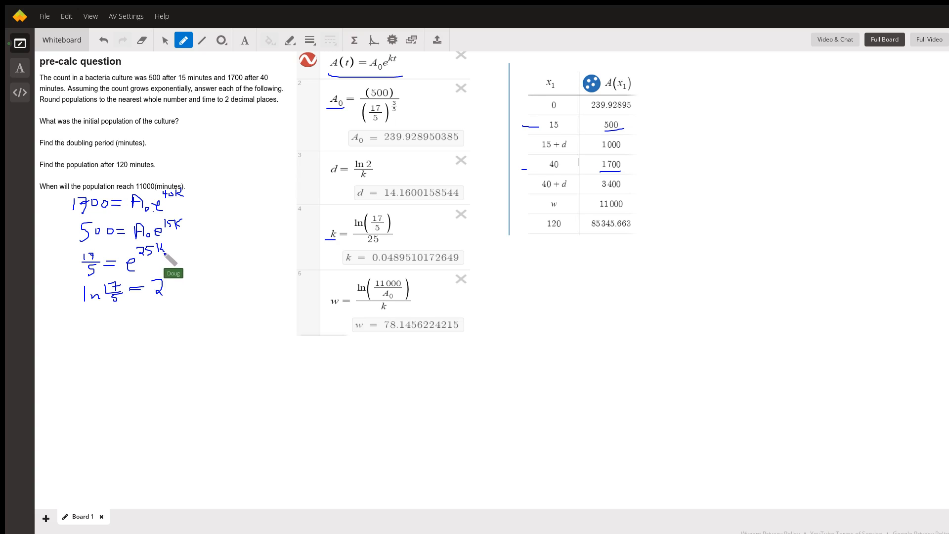
{"action": "mouse_move", "coordinate": [179, 287]}
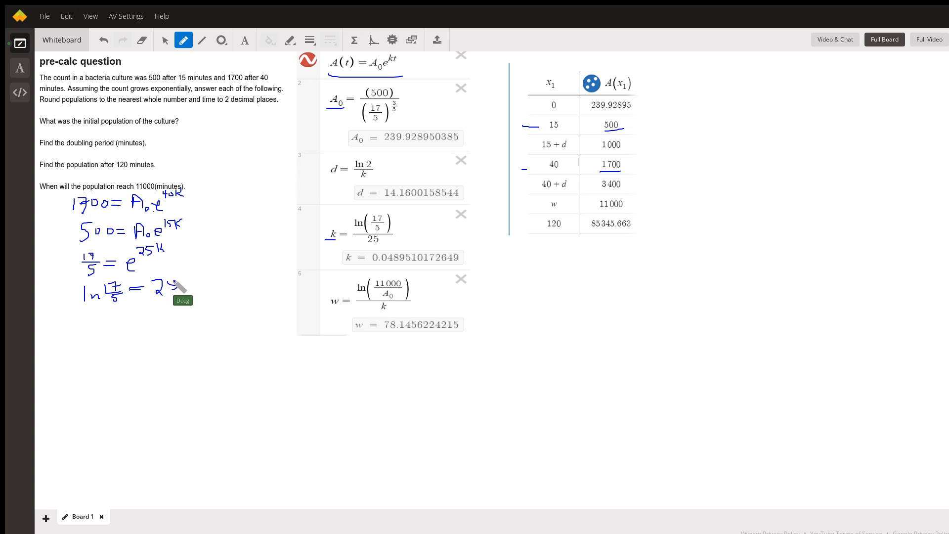
{"action": "left_click_drag", "start_coordinate": [163, 290], "coordinate": [182, 288]}
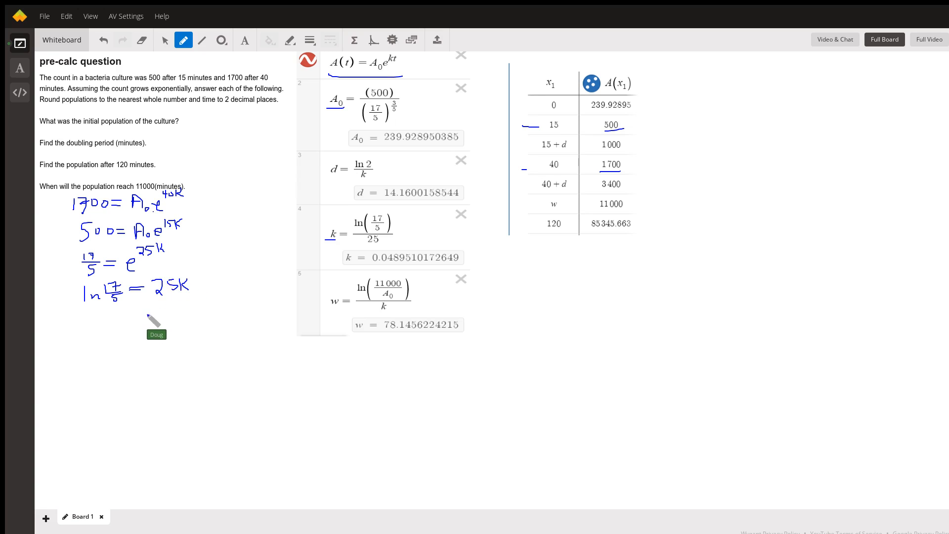
{"action": "mouse_move", "coordinate": [219, 233]}
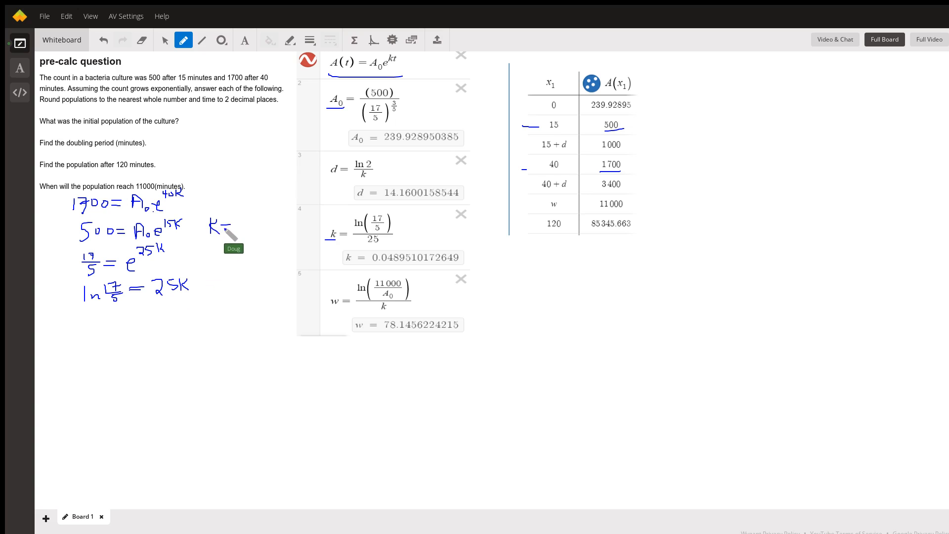
Write K = ln(17/5)/25 to the right of the working
{"action": "left_click_drag", "start_coordinate": [224, 234], "coordinate": [242, 217]}
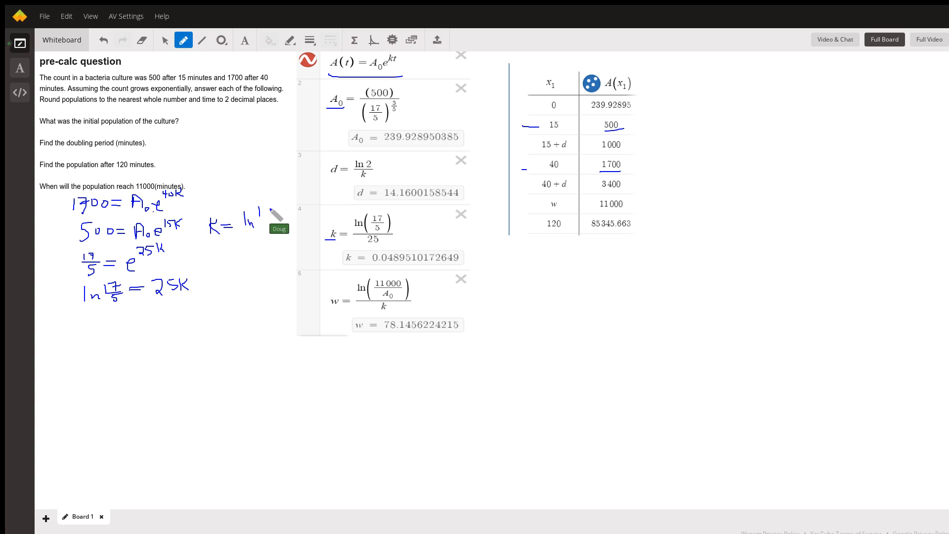
{"action": "left_click_drag", "start_coordinate": [254, 221], "coordinate": [269, 209]}
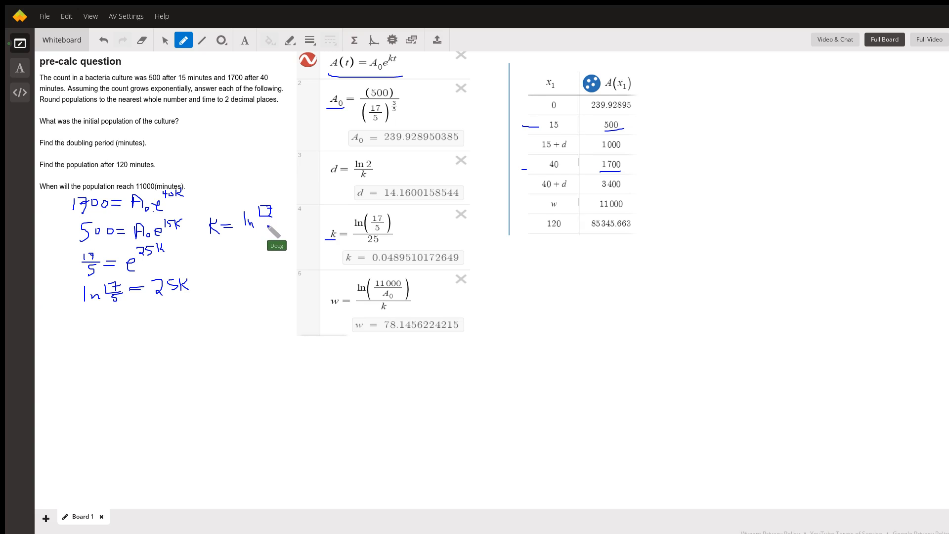
{"action": "mouse_move", "coordinate": [273, 236]}
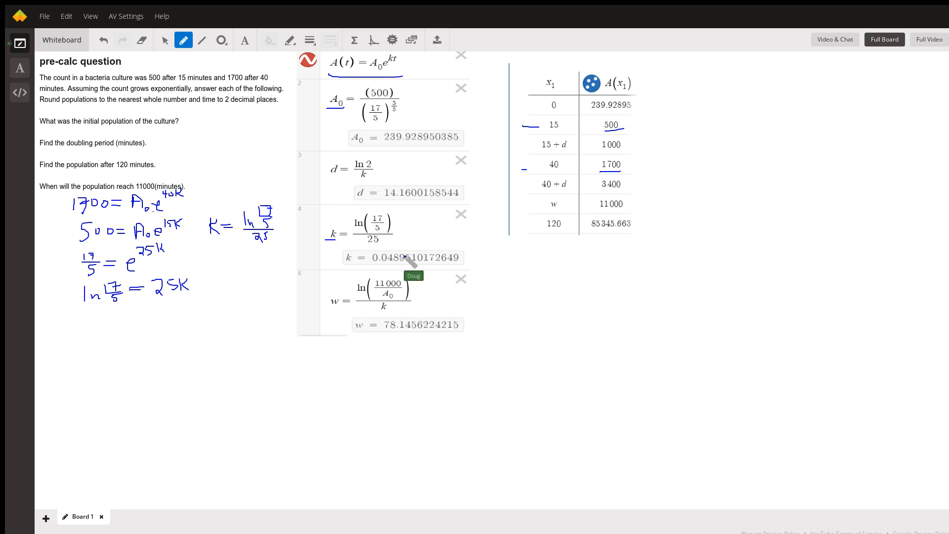
{"action": "mouse_move", "coordinate": [399, 269]}
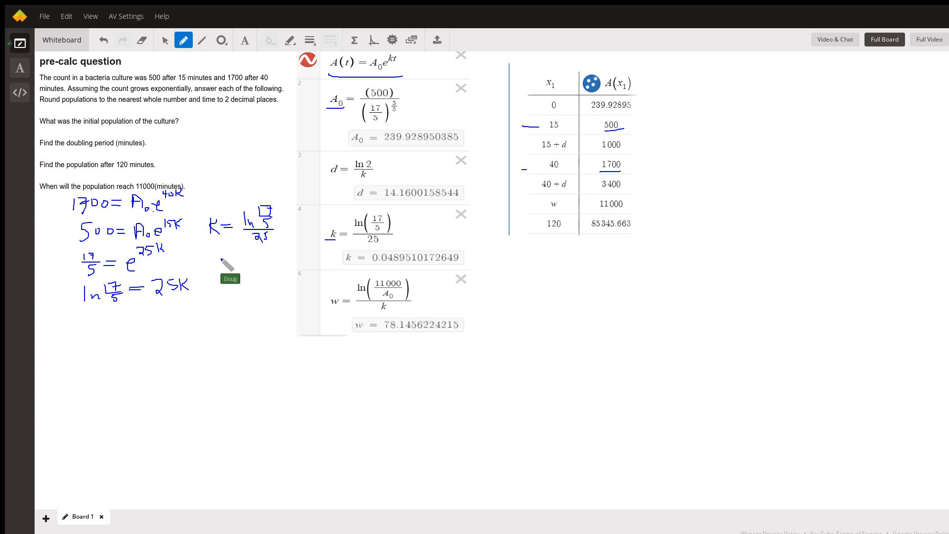
{"action": "mouse_move", "coordinate": [248, 220]}
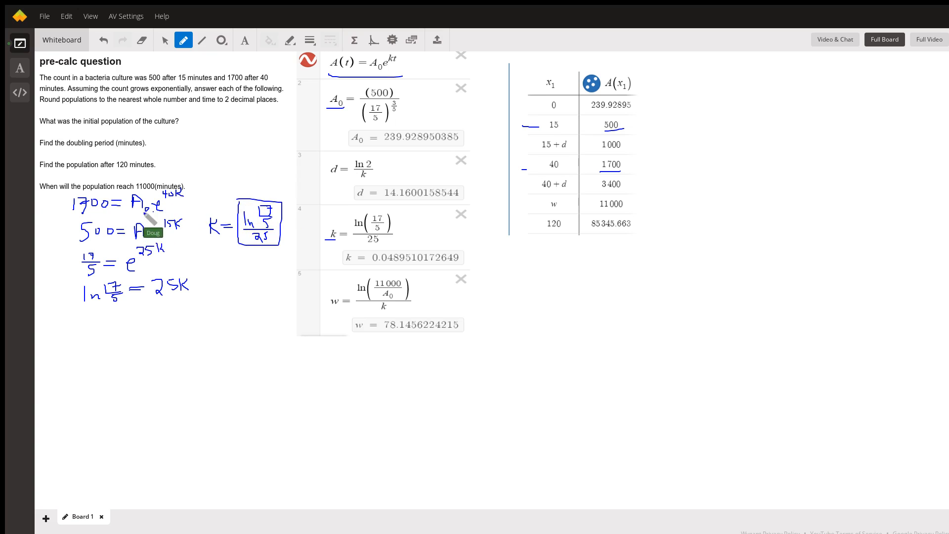
{"action": "mouse_move", "coordinate": [179, 266]}
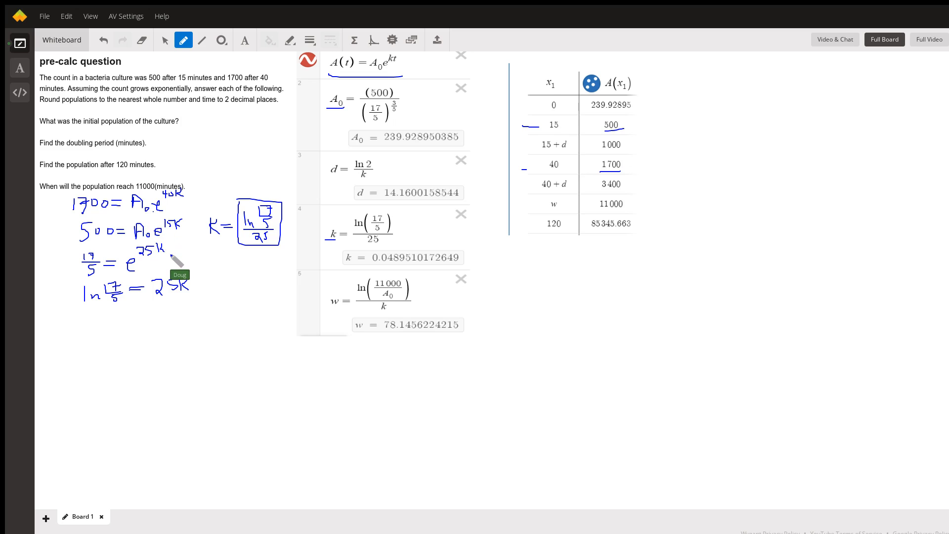
{"action": "mouse_move", "coordinate": [285, 236]}
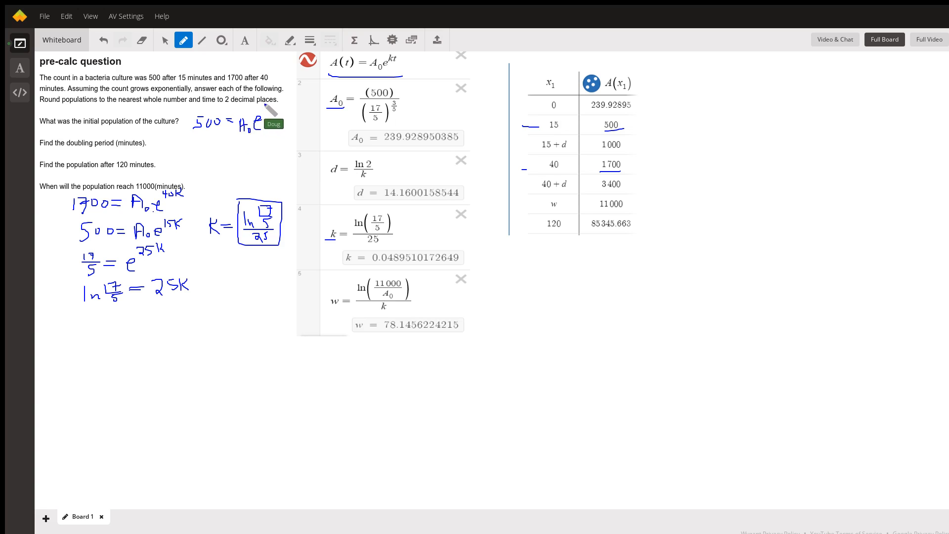
{"action": "mouse_move", "coordinate": [271, 117]}
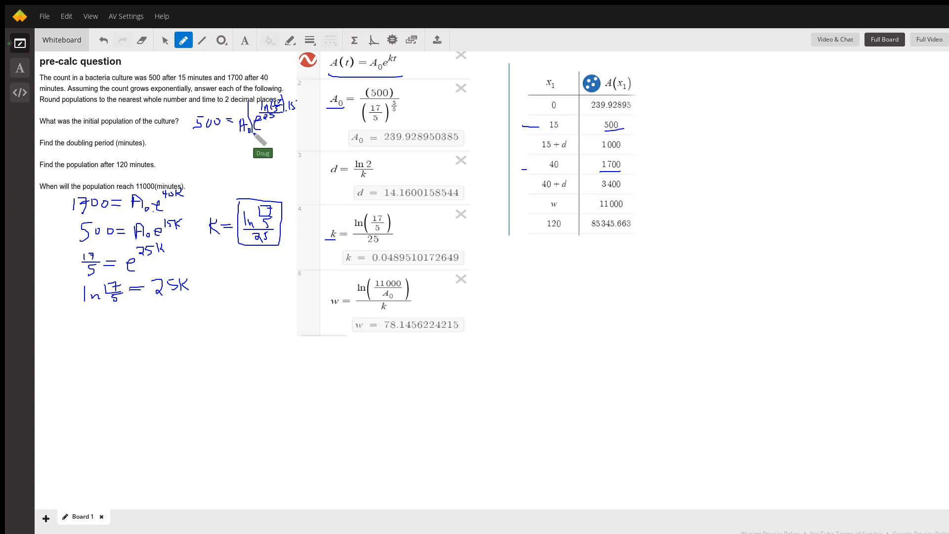
{"action": "mouse_move", "coordinate": [290, 102]}
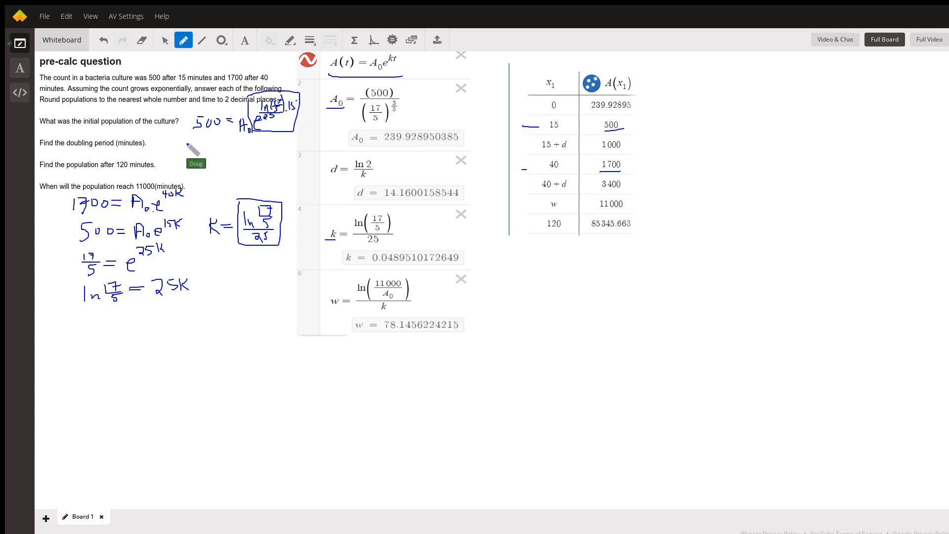
Write A0 = 500 / e^(15 ln(17/5)/25) near the initial-population question
{"action": "left_click_drag", "start_coordinate": [181, 160], "coordinate": [194, 142]}
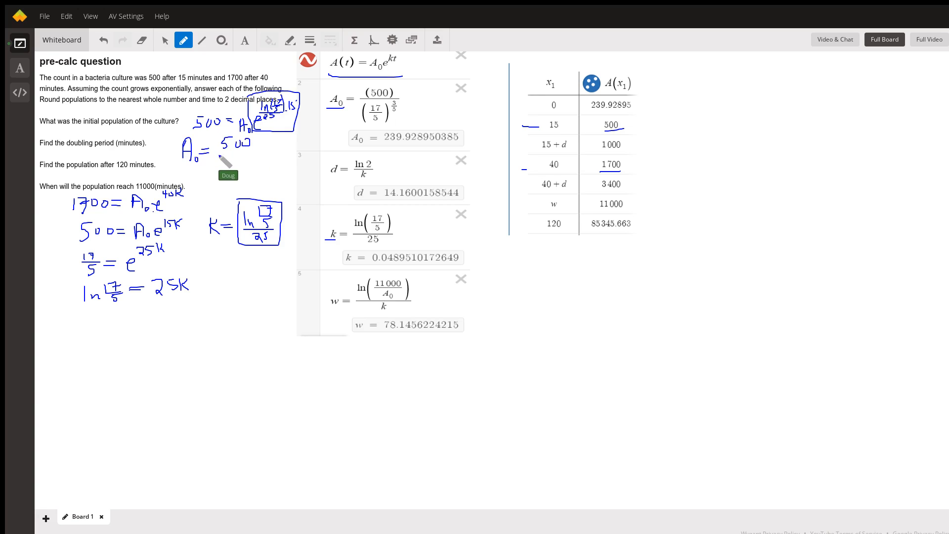
{"action": "left_click_drag", "start_coordinate": [218, 154], "coordinate": [263, 153]}
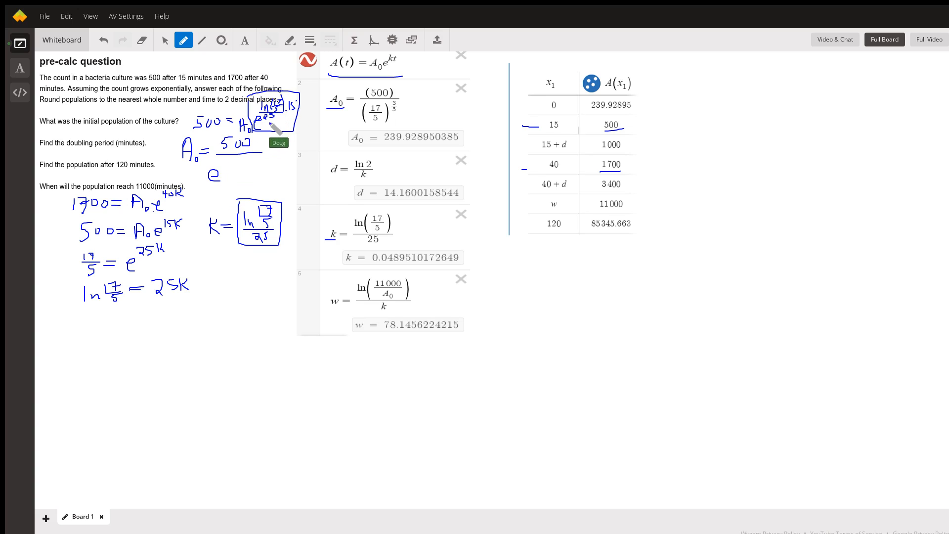
{"action": "mouse_move", "coordinate": [233, 168]}
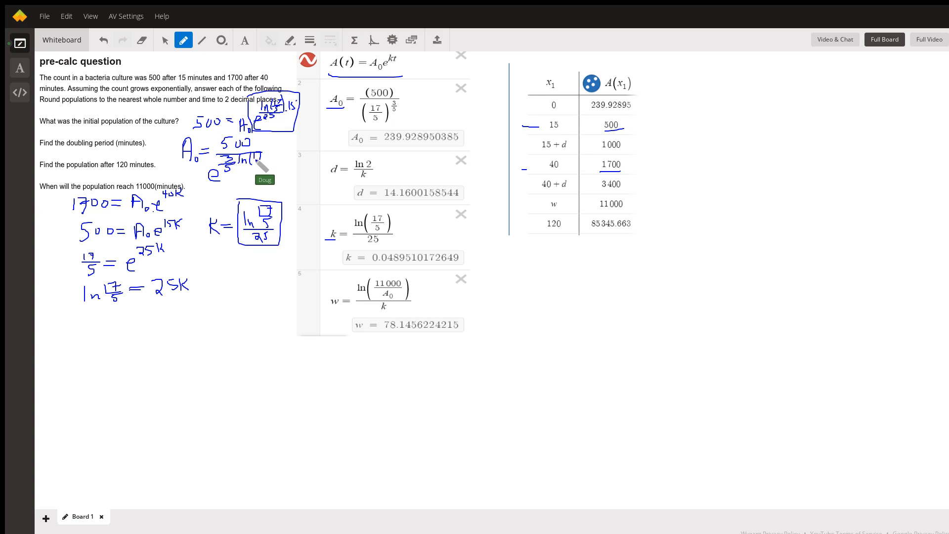
{"action": "mouse_move", "coordinate": [268, 172]}
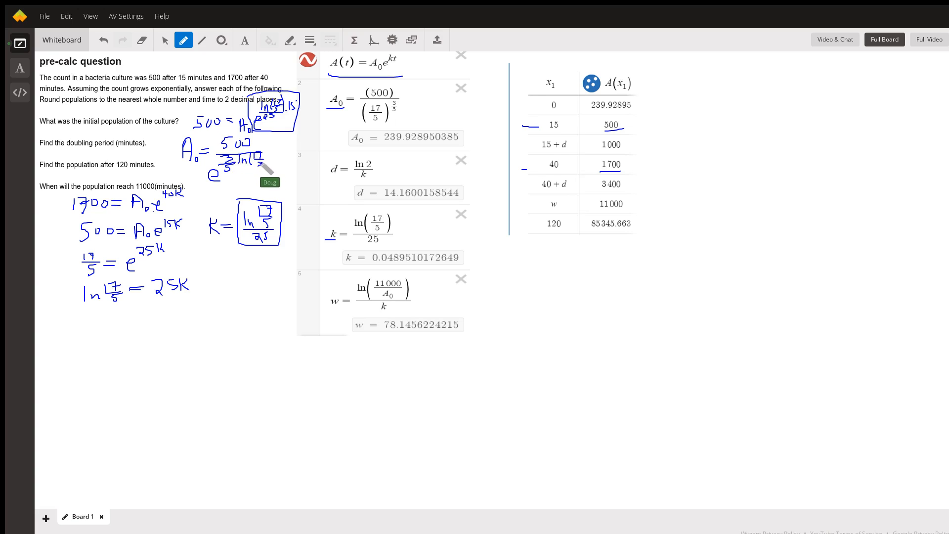
{"action": "mouse_move", "coordinate": [375, 184]}
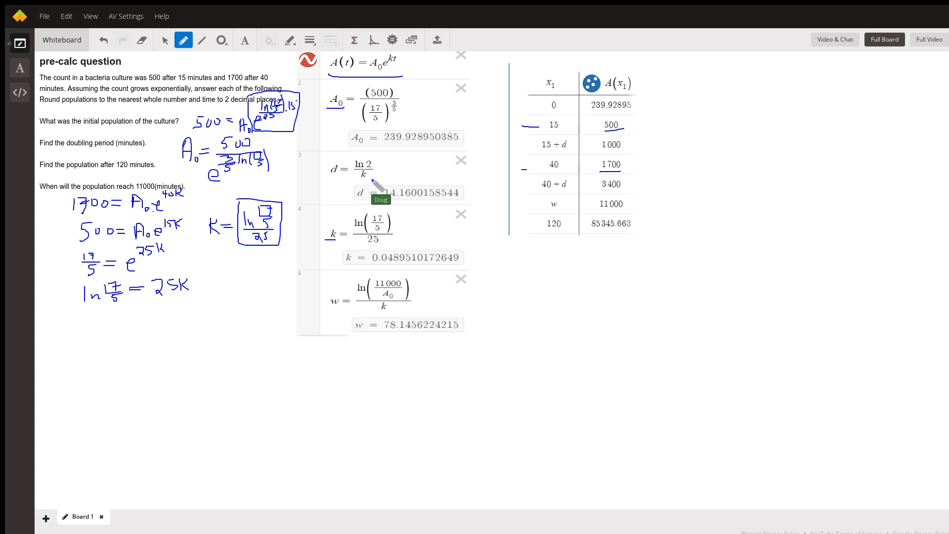
{"action": "mouse_move", "coordinate": [386, 111]}
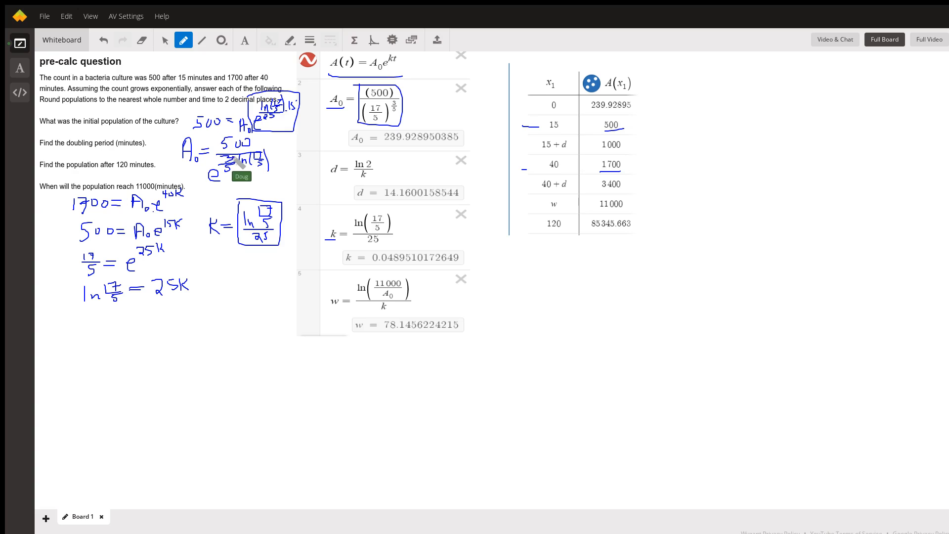
{"action": "mouse_move", "coordinate": [273, 154]}
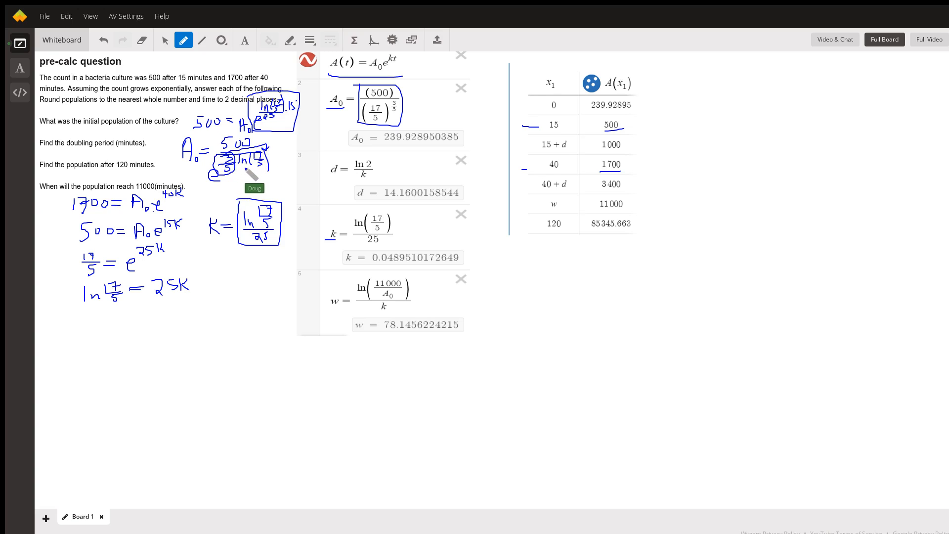
{"action": "mouse_move", "coordinate": [269, 179]}
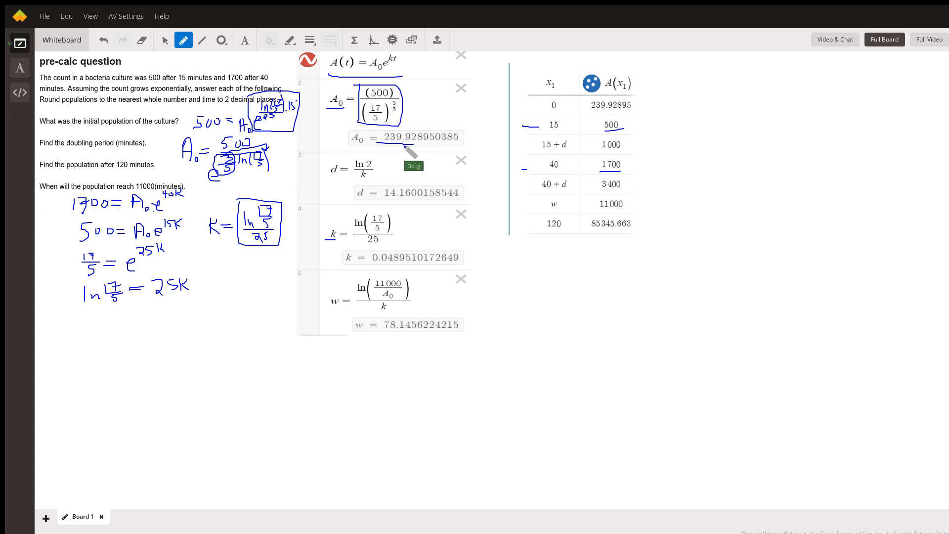
{"action": "mouse_move", "coordinate": [51, 140]}
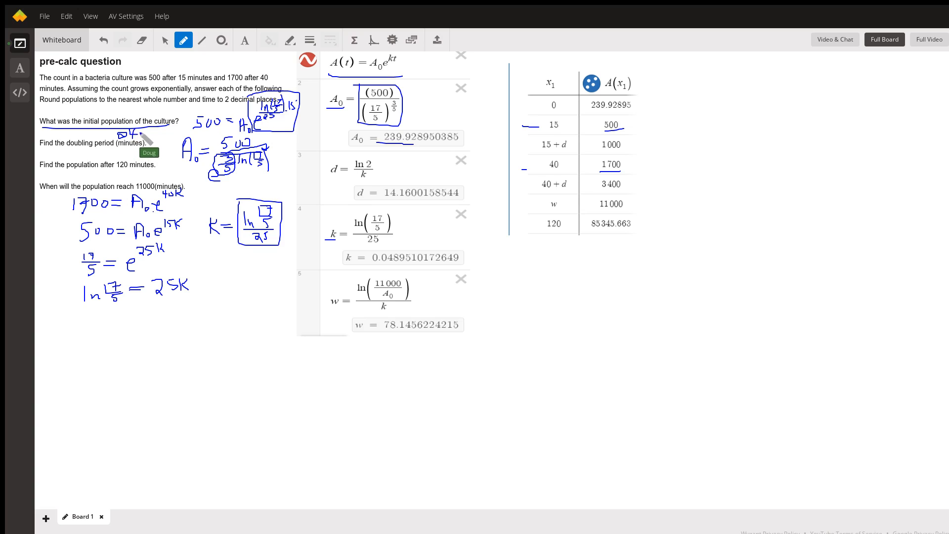
{"action": "mouse_move", "coordinate": [230, 163]}
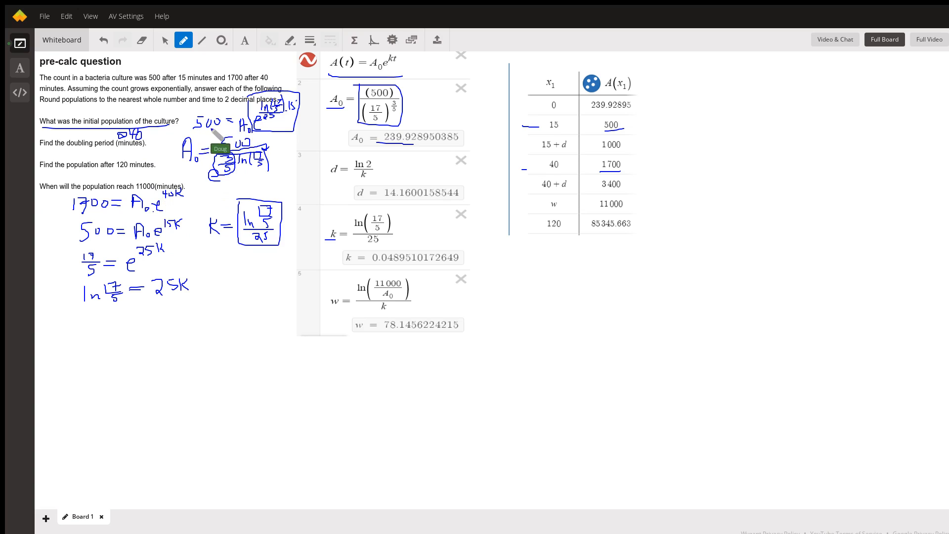
{"action": "mouse_move", "coordinate": [254, 143]}
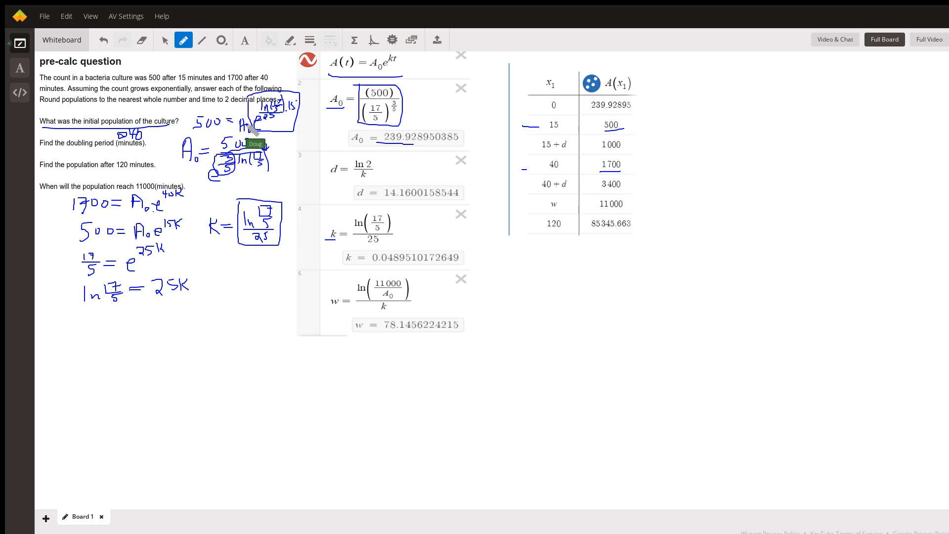
{"action": "mouse_move", "coordinate": [234, 269]}
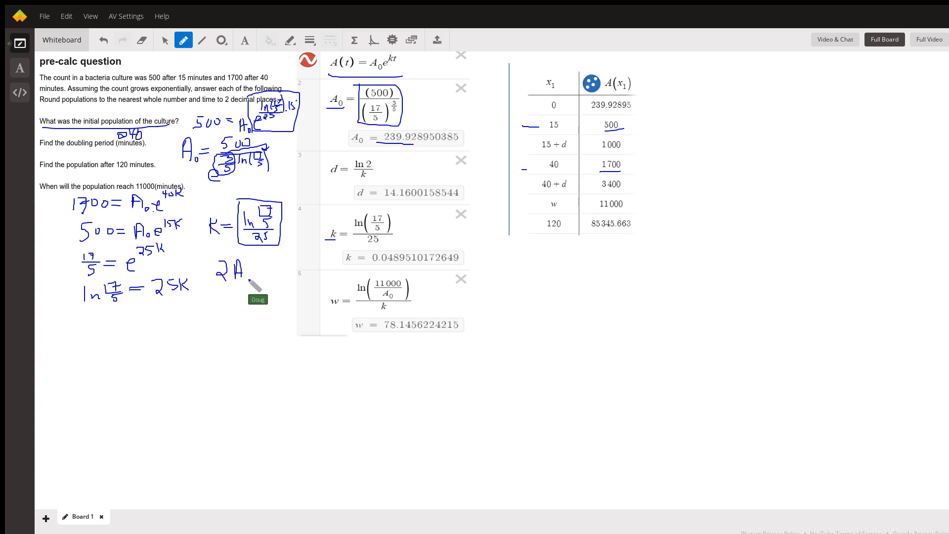
Write 2A0 = A0 e^kt to begin the doubling-period equation
{"action": "left_click_drag", "start_coordinate": [236, 269], "coordinate": [276, 269]}
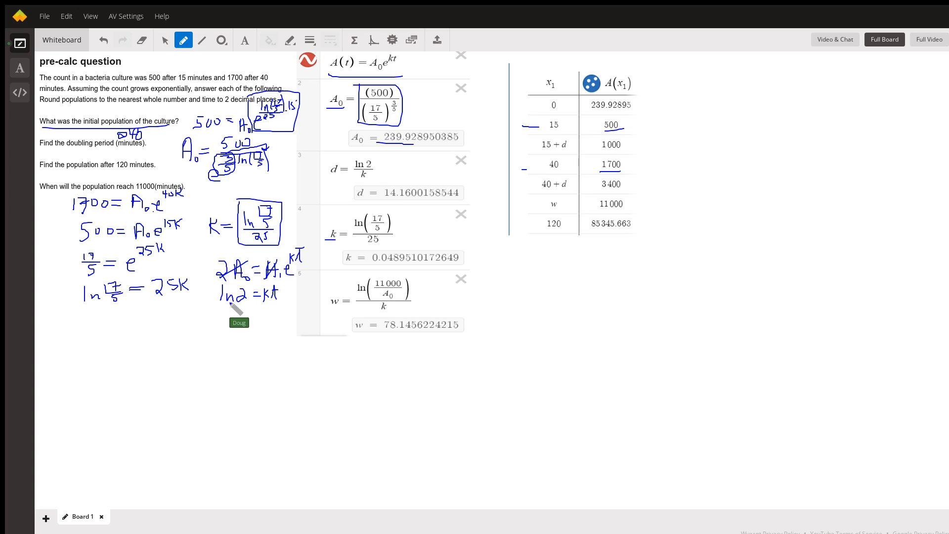
{"action": "mouse_move", "coordinate": [351, 285]}
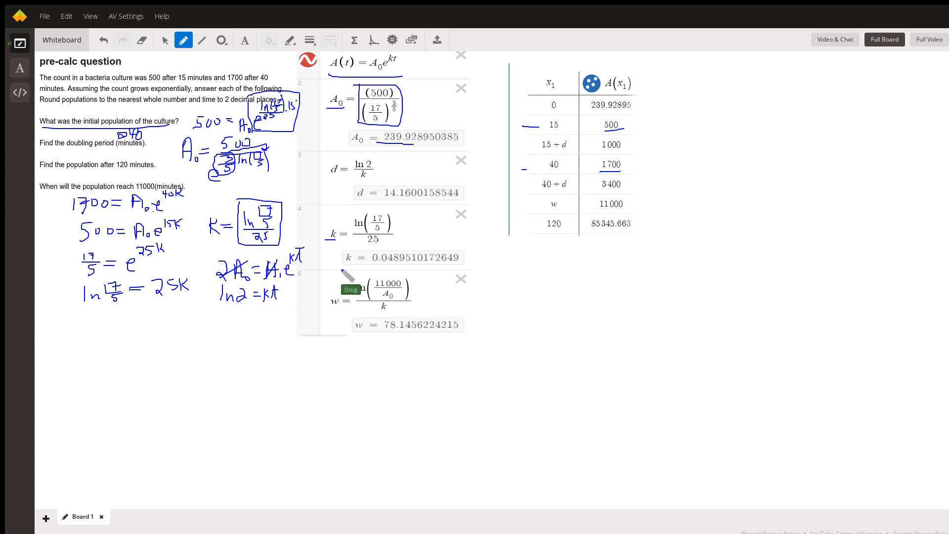
{"action": "mouse_move", "coordinate": [366, 242]}
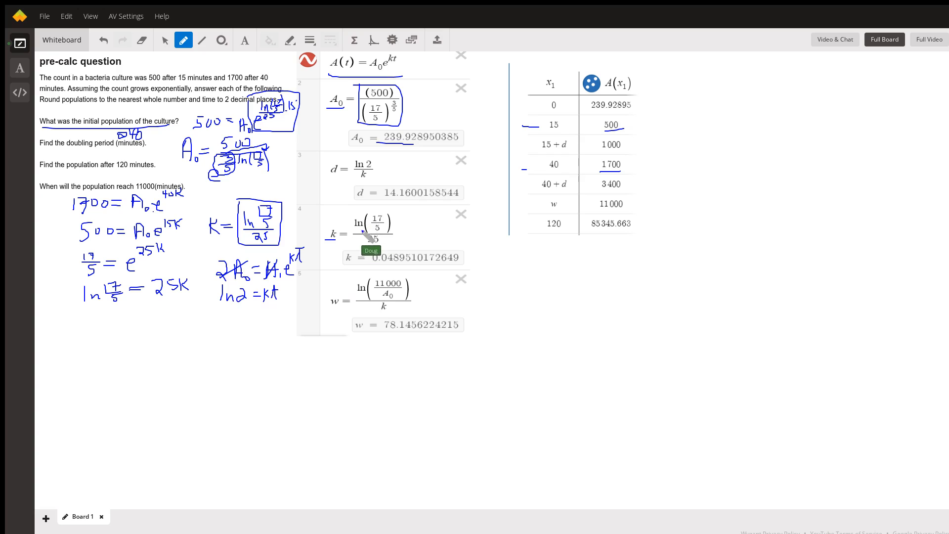
{"action": "mouse_move", "coordinate": [344, 184]}
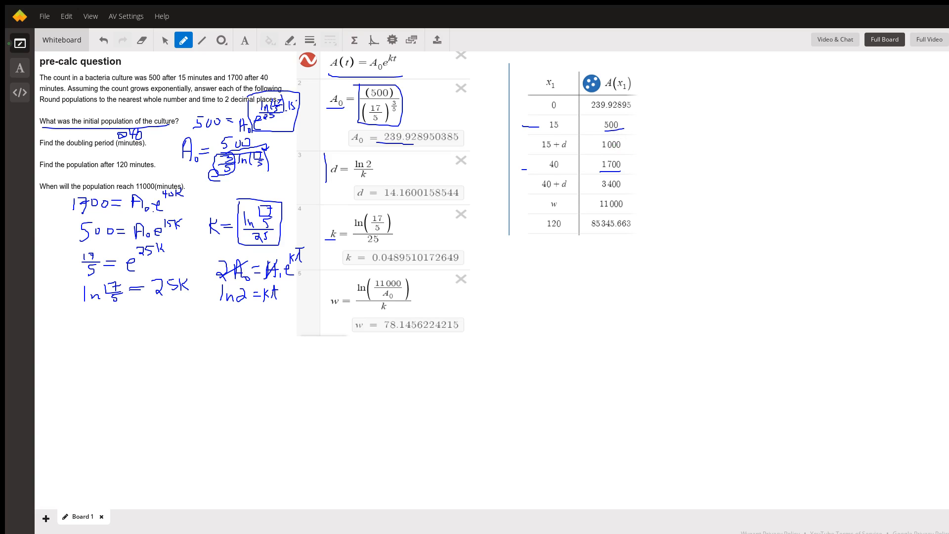
{"action": "mouse_move", "coordinate": [558, 160]}
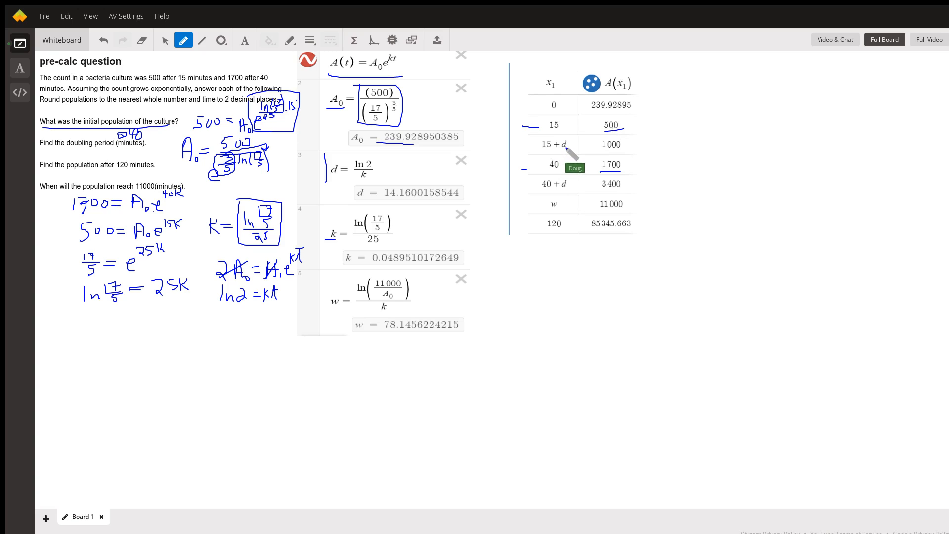
{"action": "mouse_move", "coordinate": [598, 157]}
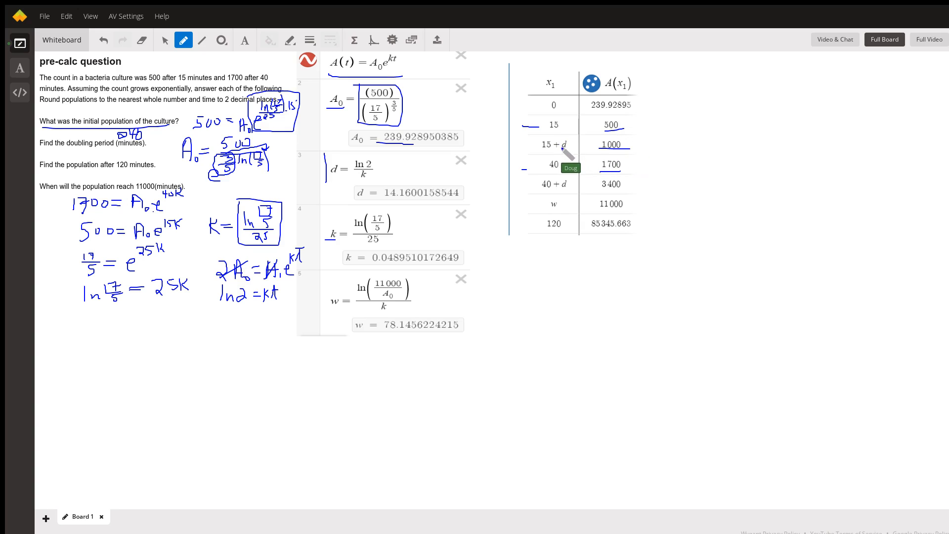
{"action": "mouse_move", "coordinate": [562, 179]}
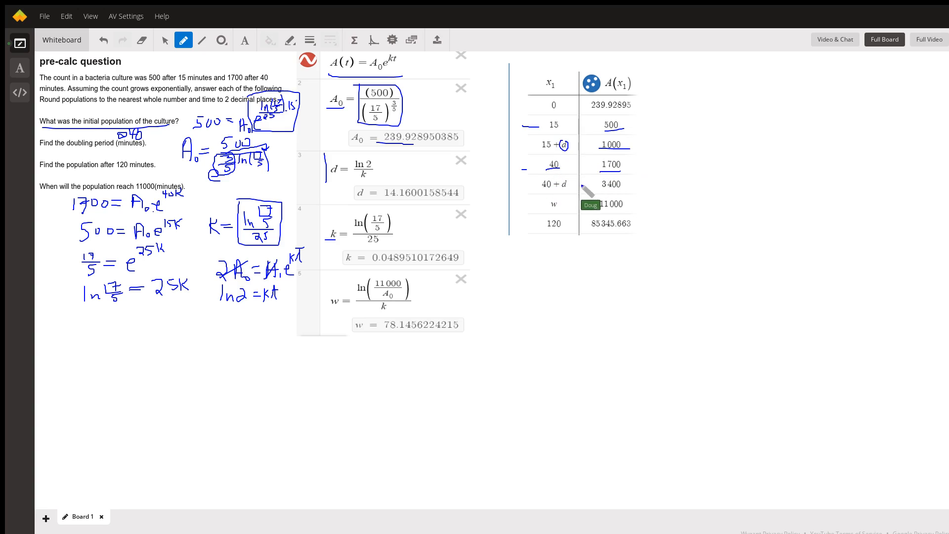
{"action": "mouse_move", "coordinate": [248, 216]}
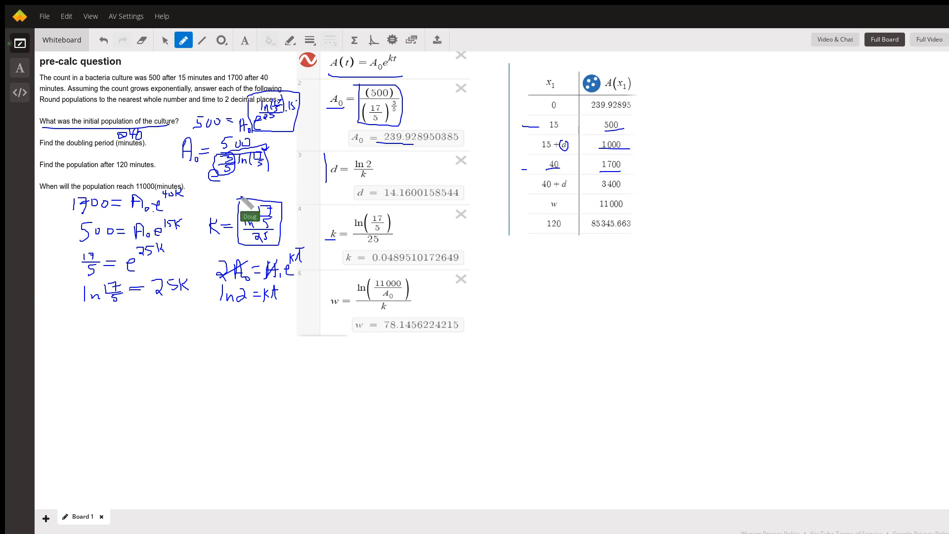
{"action": "mouse_move", "coordinate": [91, 163]}
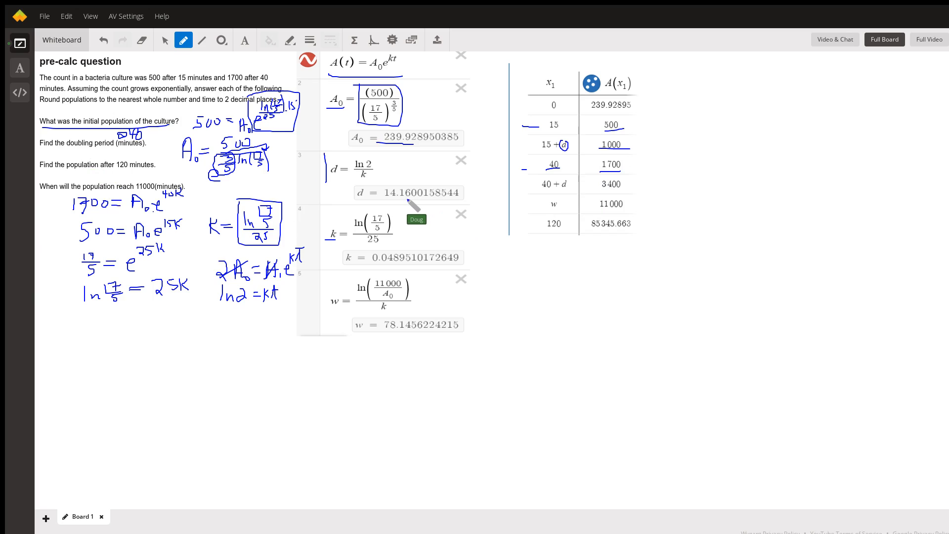
{"action": "mouse_move", "coordinate": [79, 182]}
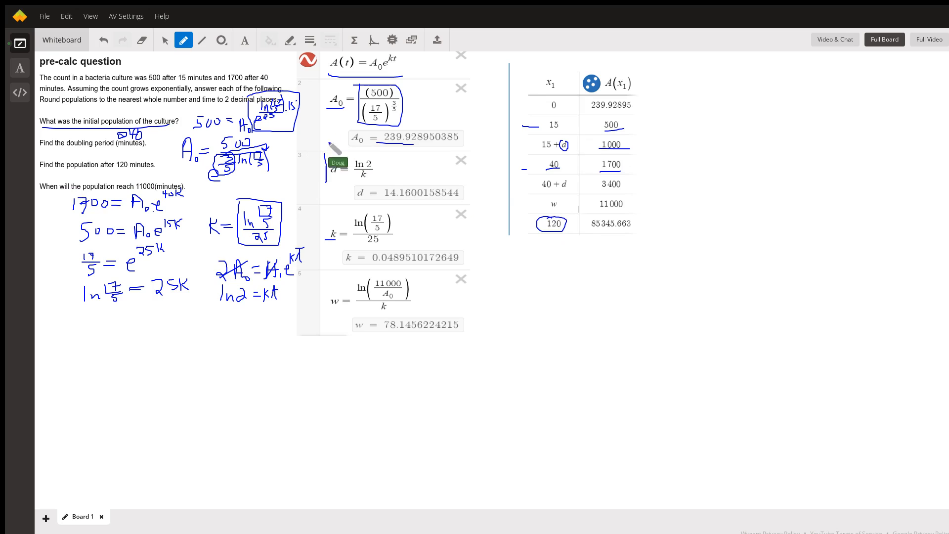
{"action": "mouse_move", "coordinate": [217, 266]}
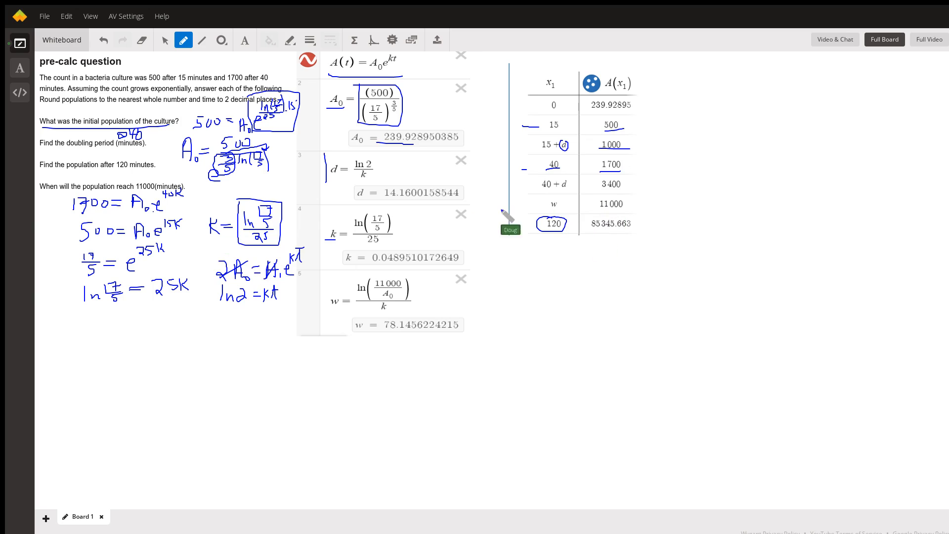
{"action": "mouse_move", "coordinate": [154, 198]}
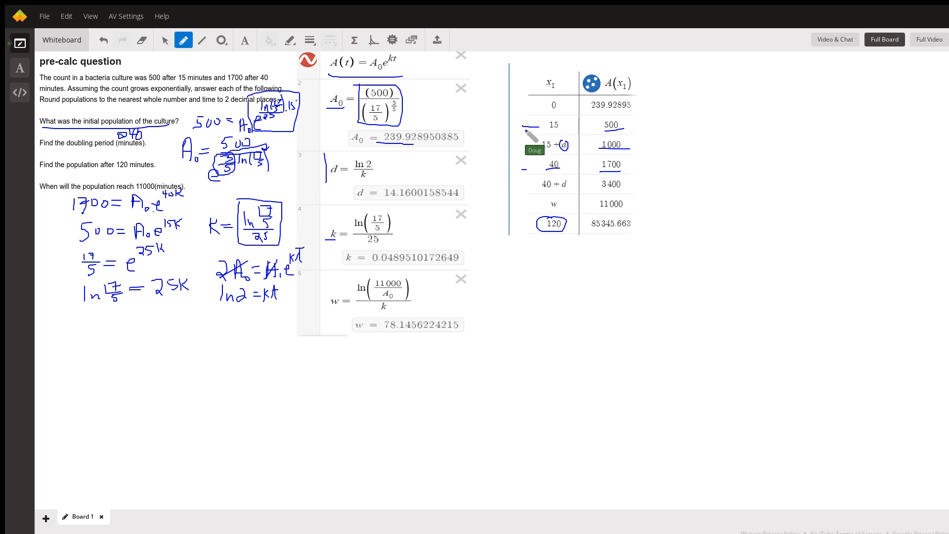
{"action": "mouse_move", "coordinate": [106, 251]}
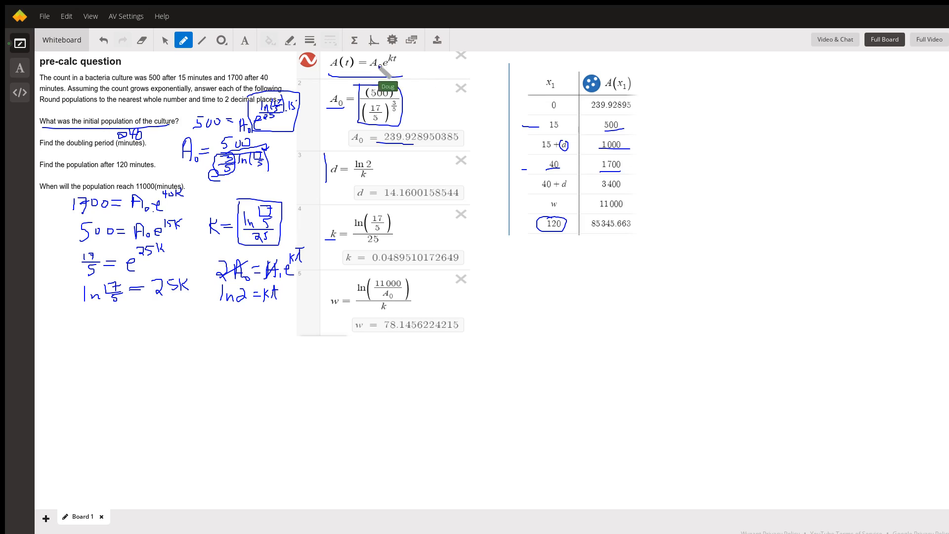
{"action": "mouse_move", "coordinate": [427, 177]}
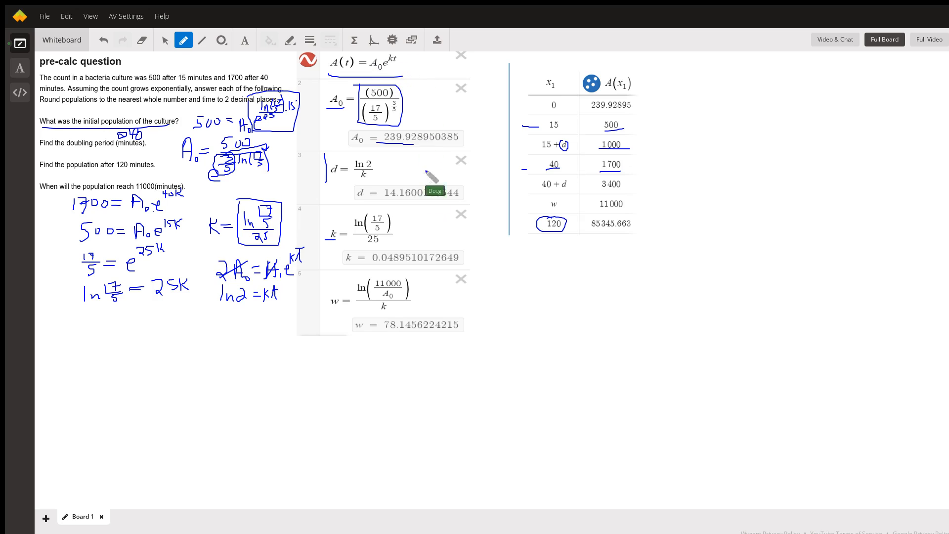
{"action": "mouse_move", "coordinate": [409, 293]}
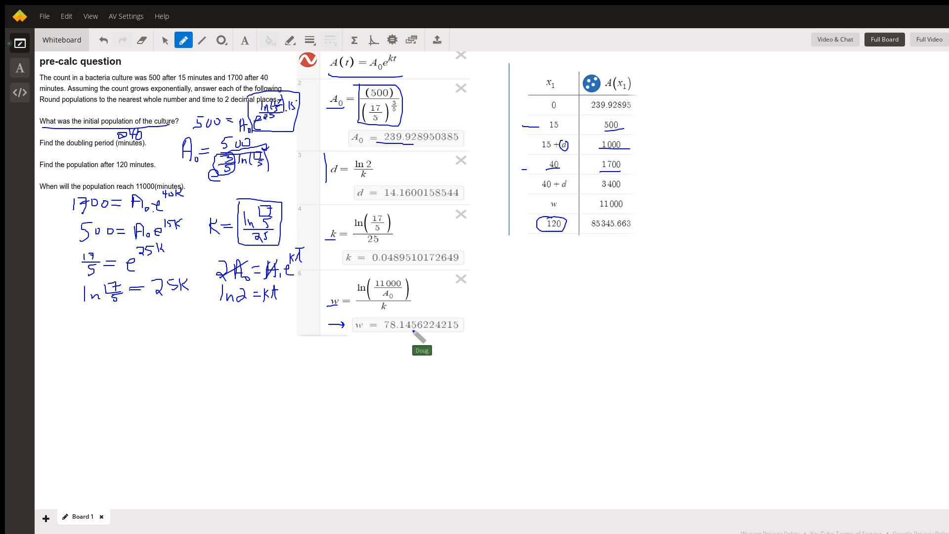
{"action": "mouse_move", "coordinate": [427, 225]}
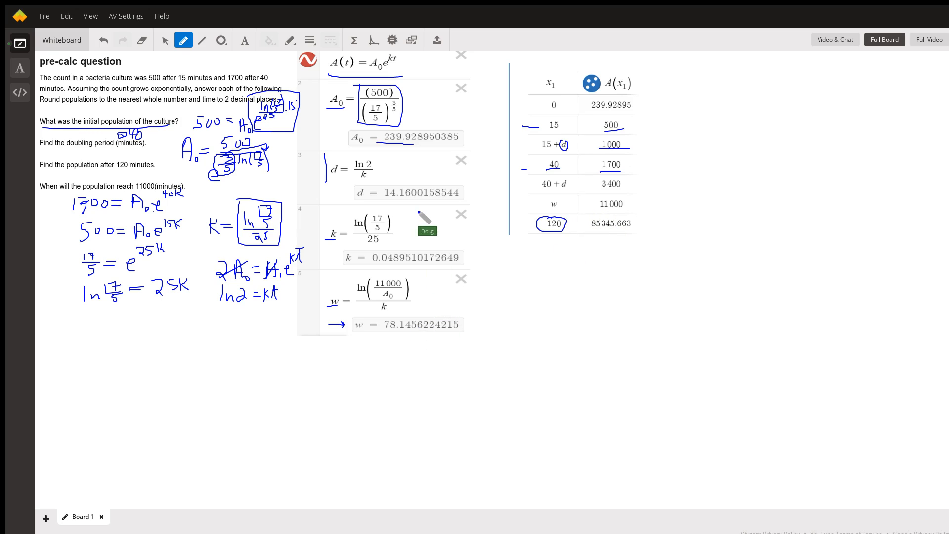